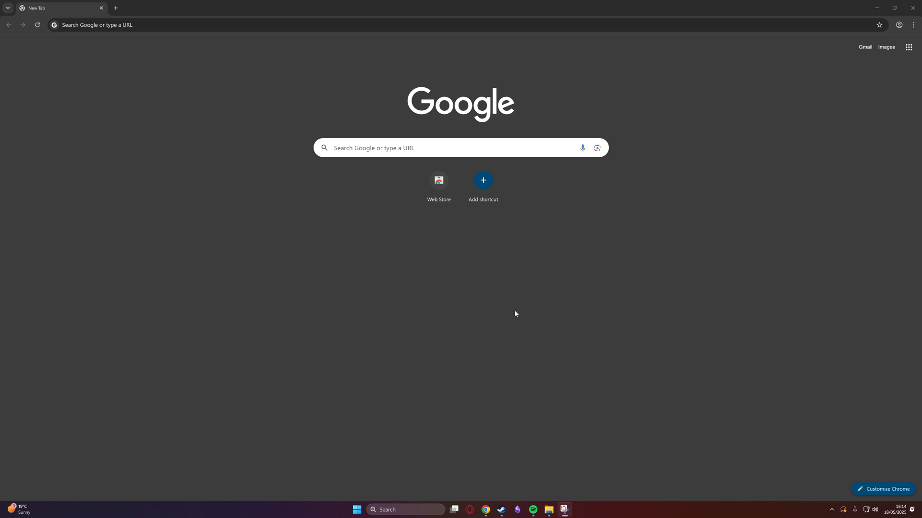
- Search Google for 'Obsidian' from the new Chrome tab
{"action": "left_click", "coordinate": [446, 147]}
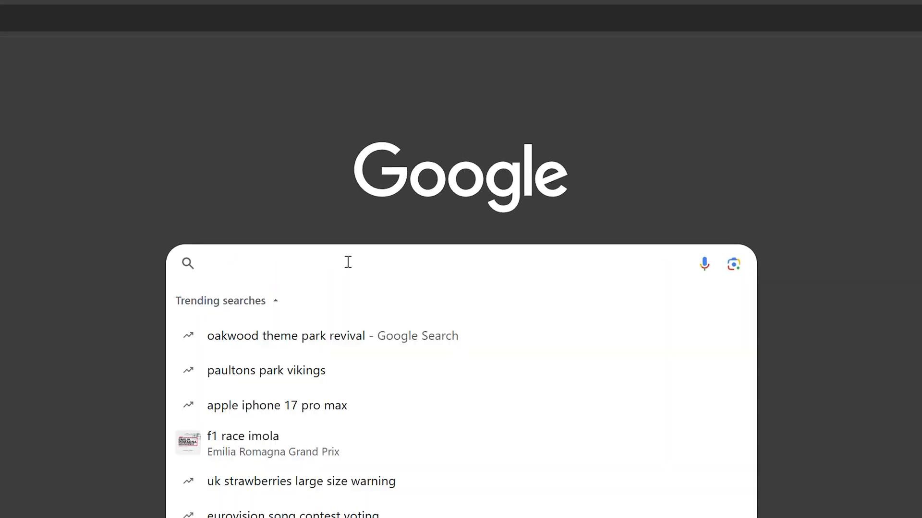
{"action": "type", "text": "Obsi"}
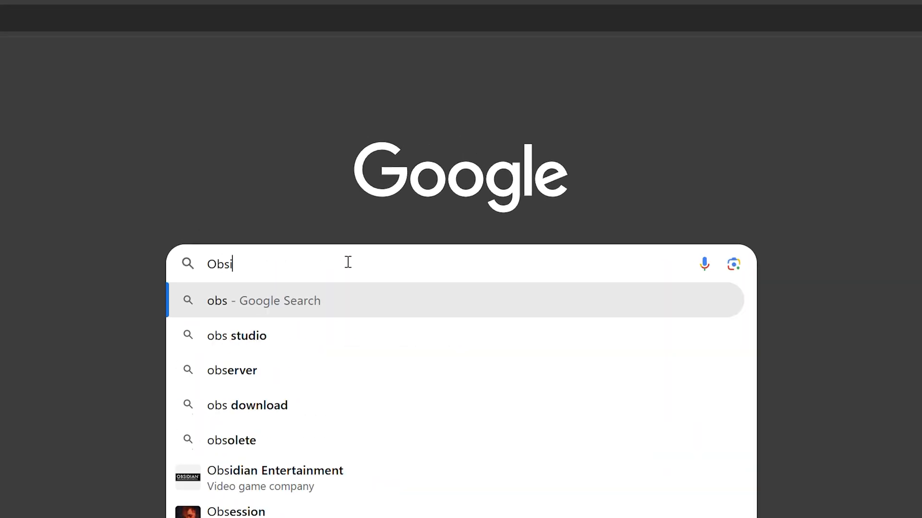
{"action": "key", "text": "Return"}
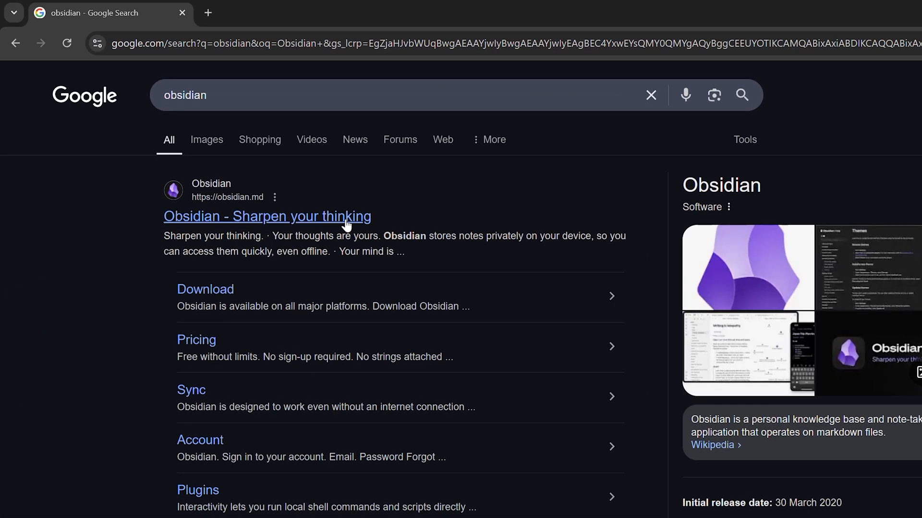
{"action": "mouse_move", "coordinate": [344, 265]}
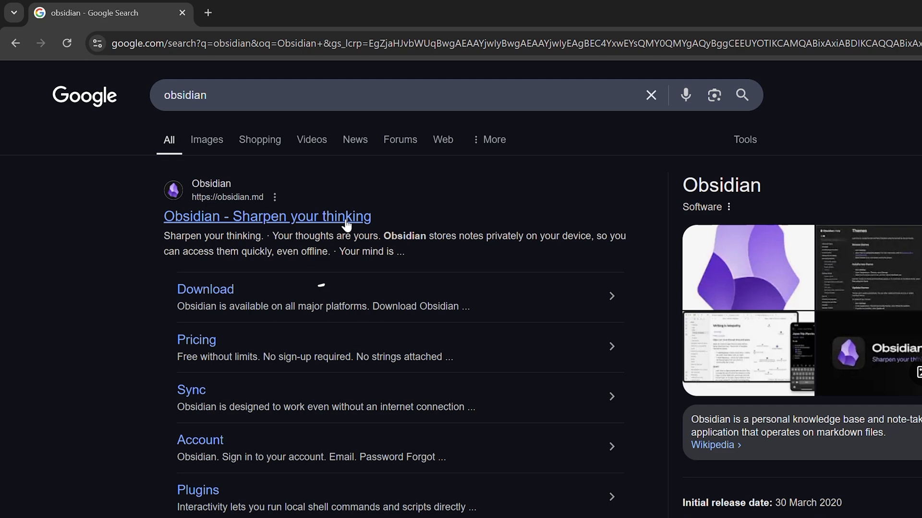
- Open obsidian.md, go to its Download page, and download Obsidian for Windows
{"action": "left_click", "coordinate": [267, 216]}
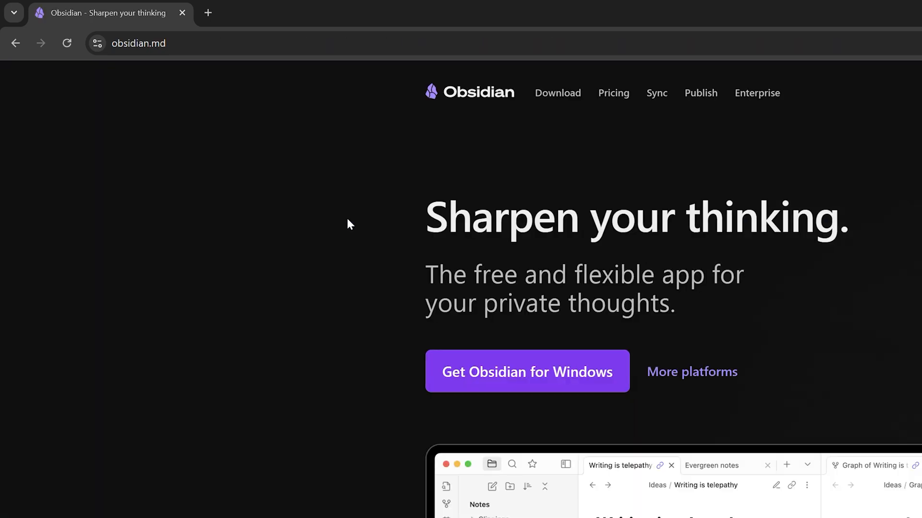
{"action": "left_click", "coordinate": [557, 92]}
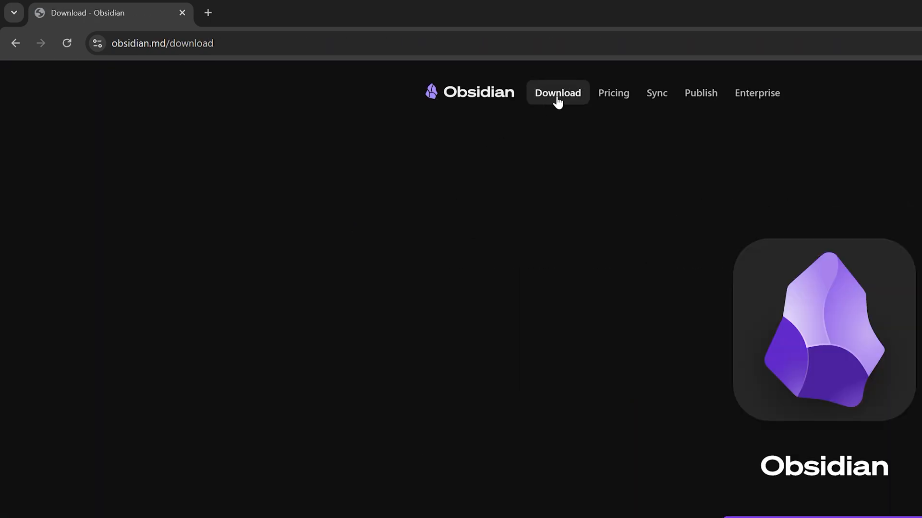
{"action": "scroll", "scroll_direction": "down", "scroll_amount": 3}
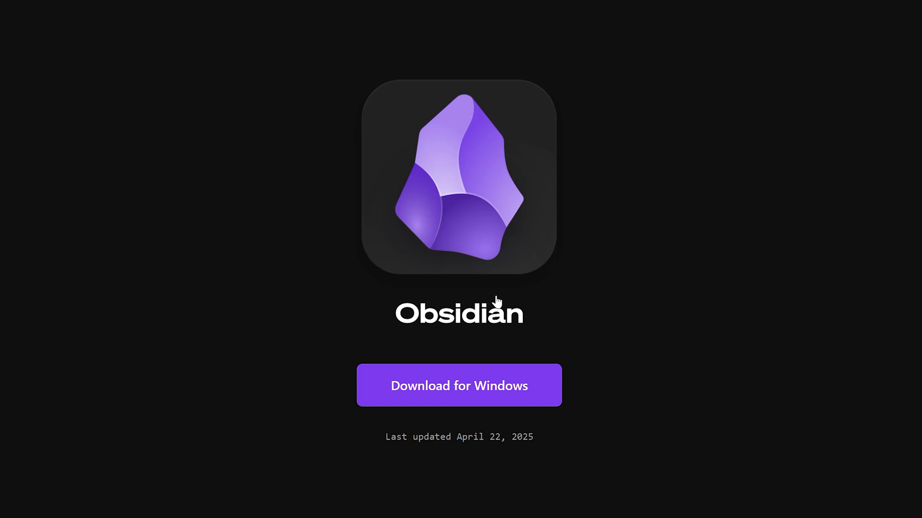
{"action": "mouse_move", "coordinate": [546, 395]}
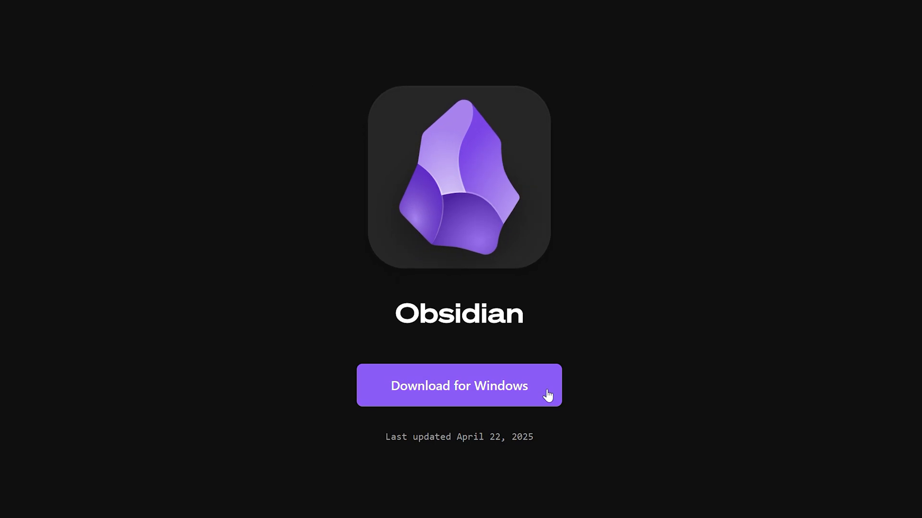
{"action": "left_click", "coordinate": [458, 385]}
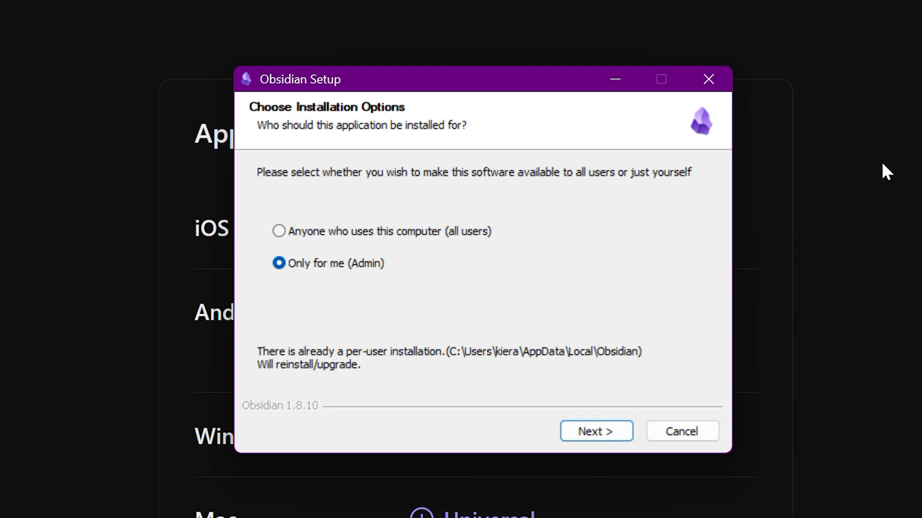
{"action": "mouse_move", "coordinate": [665, 400]}
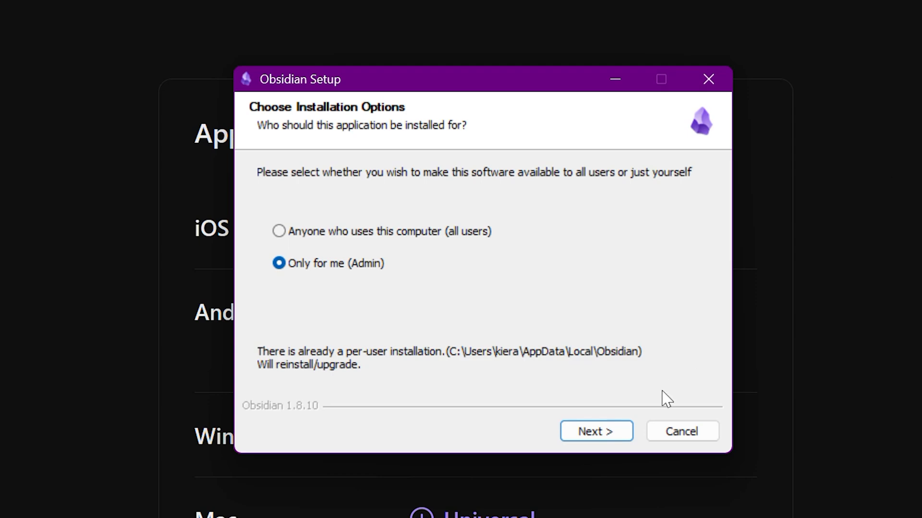
{"action": "mouse_move", "coordinate": [596, 431]}
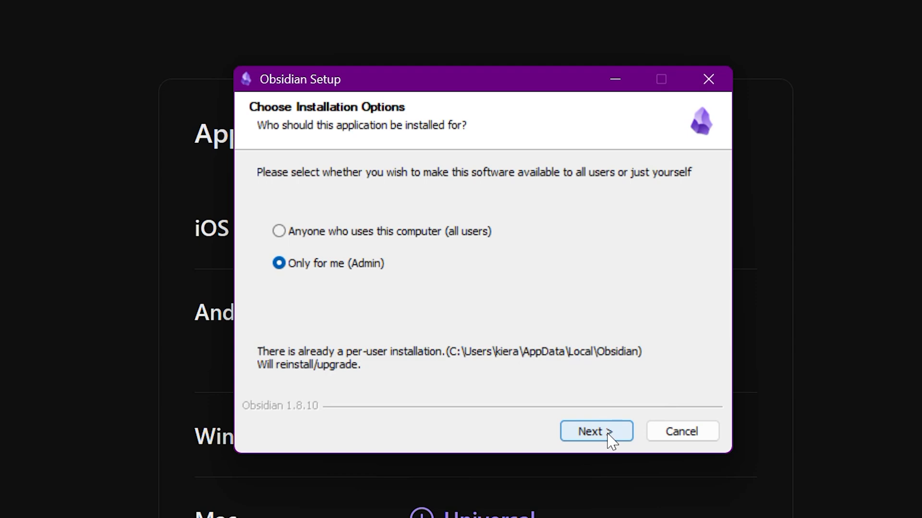
- Continue the Obsidian setup with 'Only for me (Admin)' selected
{"action": "left_click", "coordinate": [595, 432]}
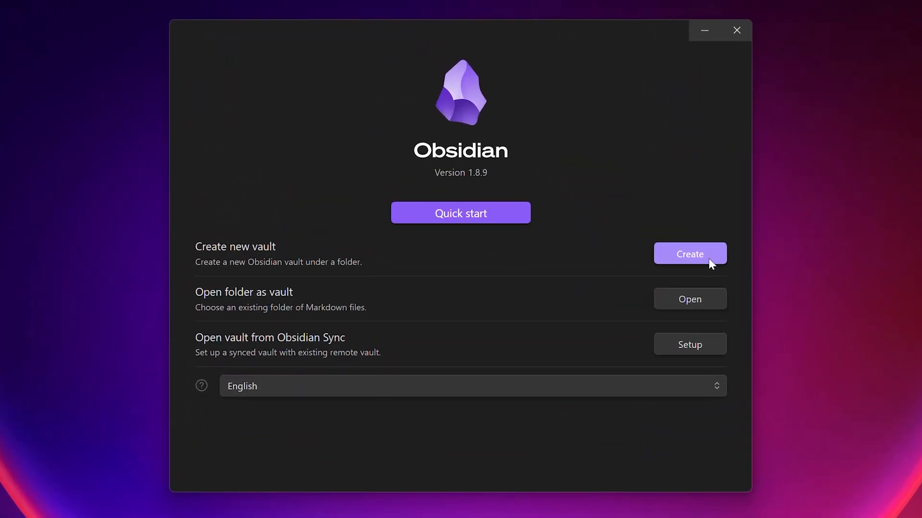
- Start a new vault named 'Tutorial' and browse for its storage location
{"action": "left_click", "coordinate": [689, 253]}
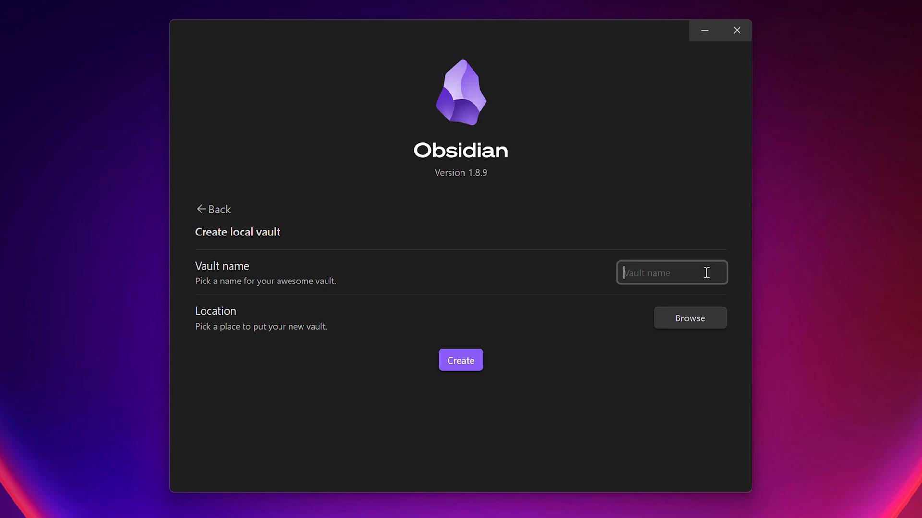
{"action": "type", "text": "Tutor"}
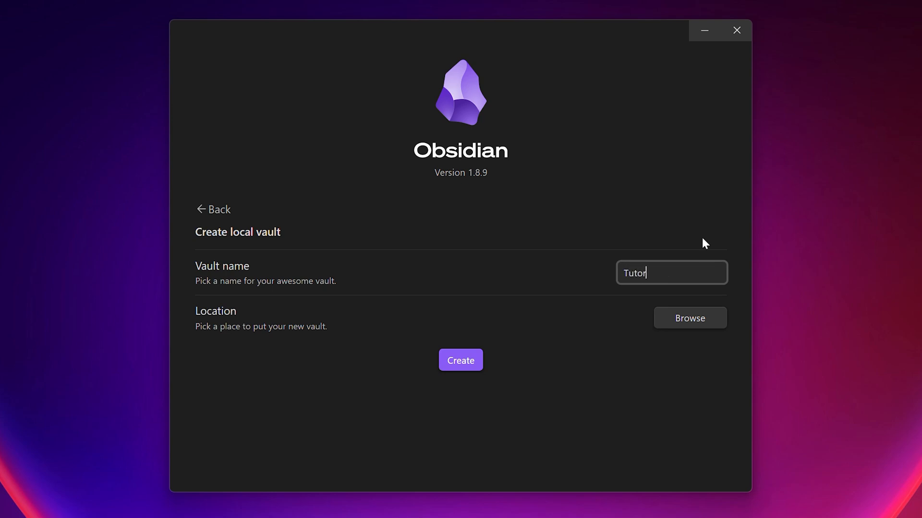
{"action": "type", "text": "ial"}
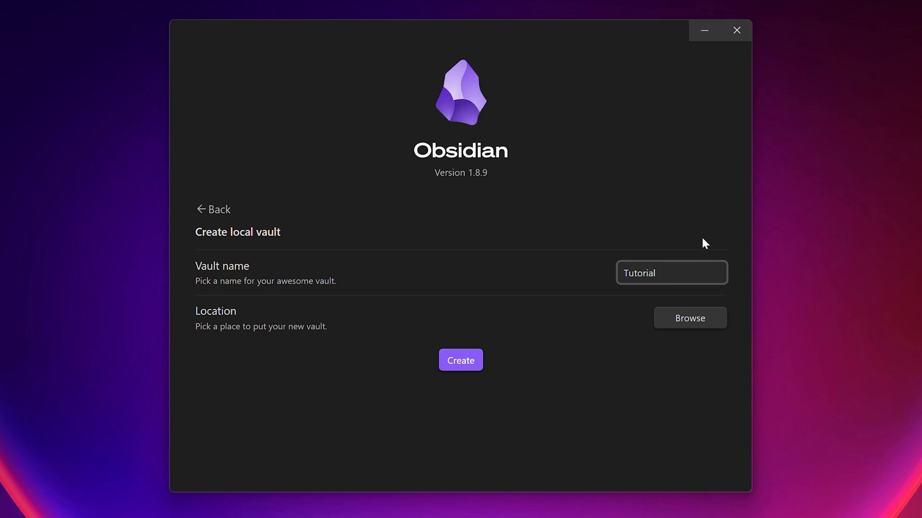
{"action": "mouse_move", "coordinate": [716, 333]}
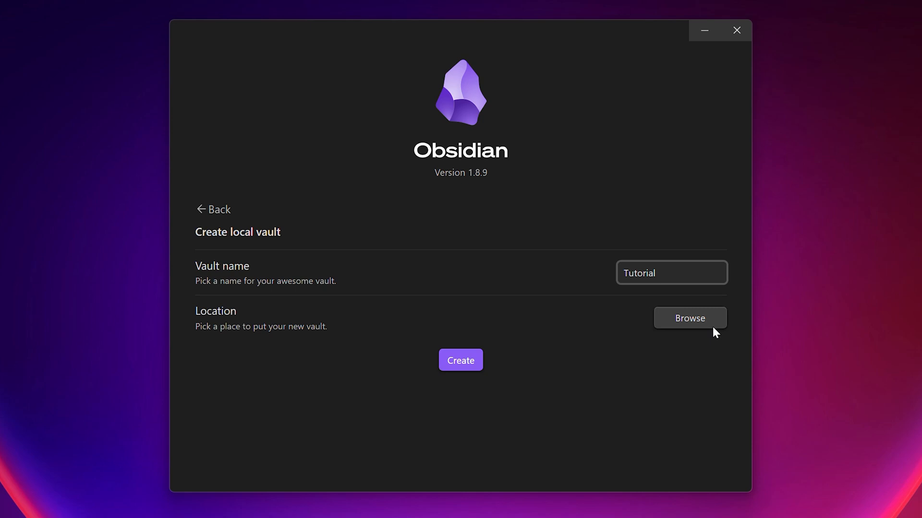
{"action": "left_click", "coordinate": [689, 318]}
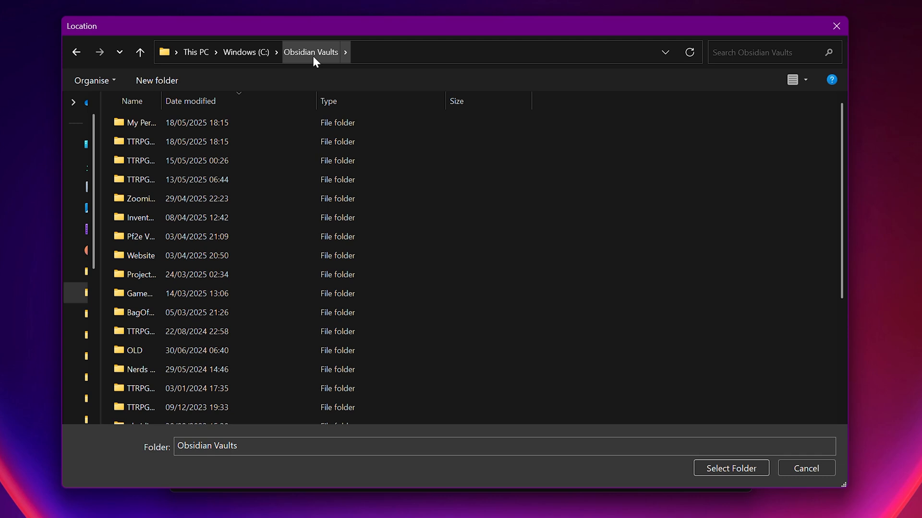
{"action": "mouse_move", "coordinate": [622, 372]}
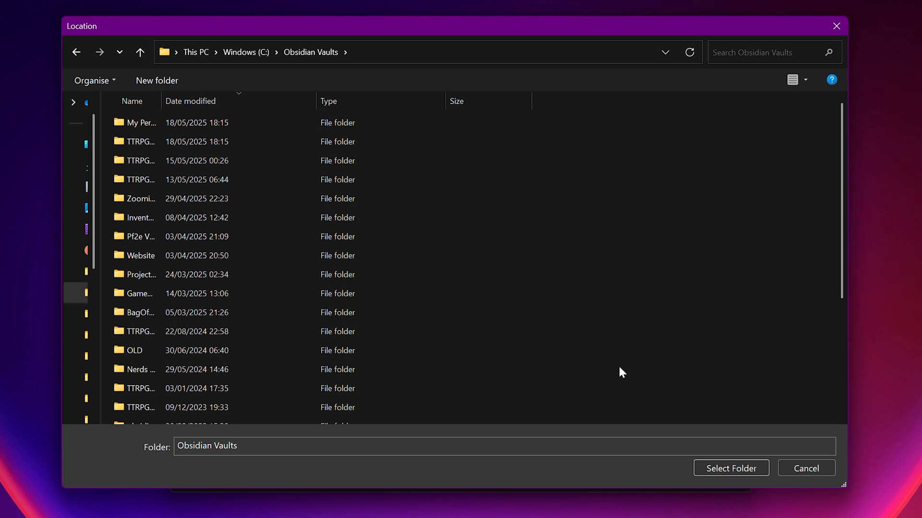
- Select C:\Obsidian Vaults as the location and create the Tutorial vault
{"action": "left_click", "coordinate": [730, 469]}
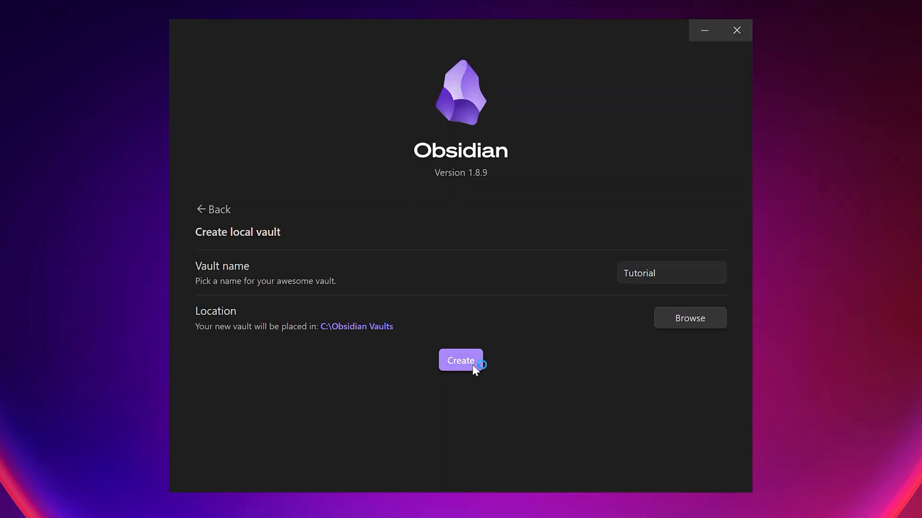
{"action": "left_click", "coordinate": [460, 360]}
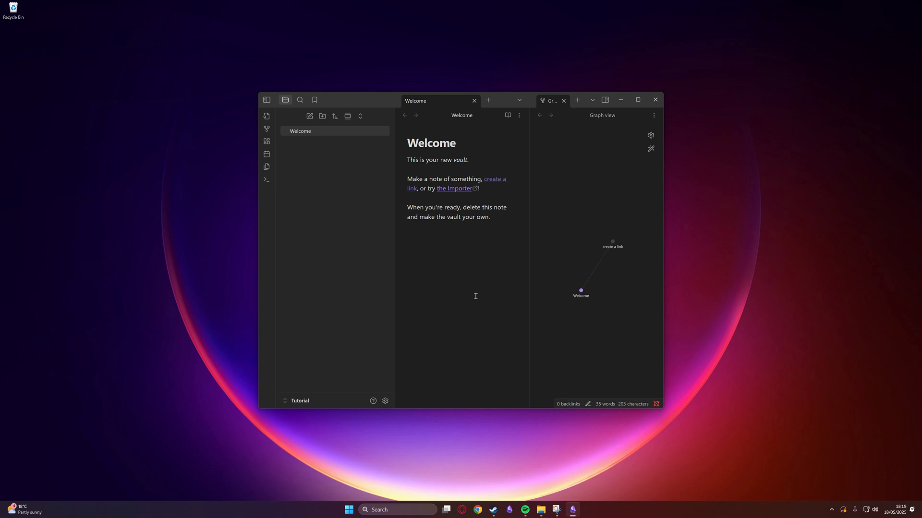